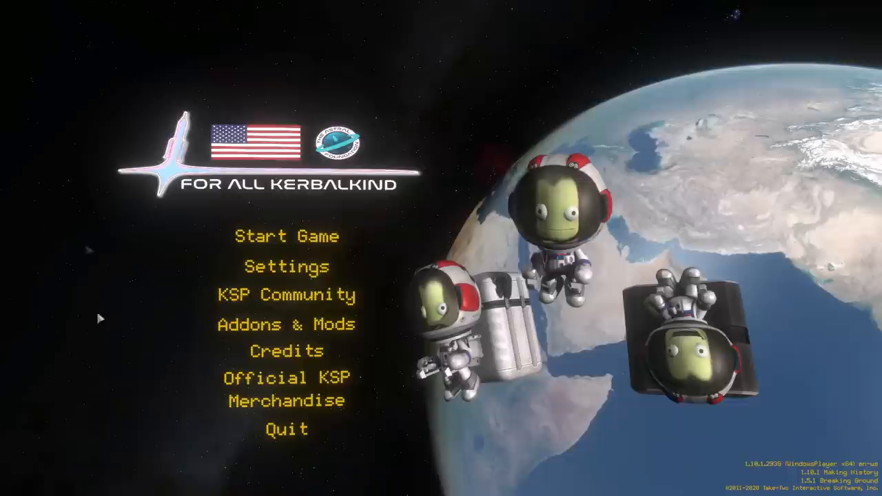
mouse_move(586, 83)
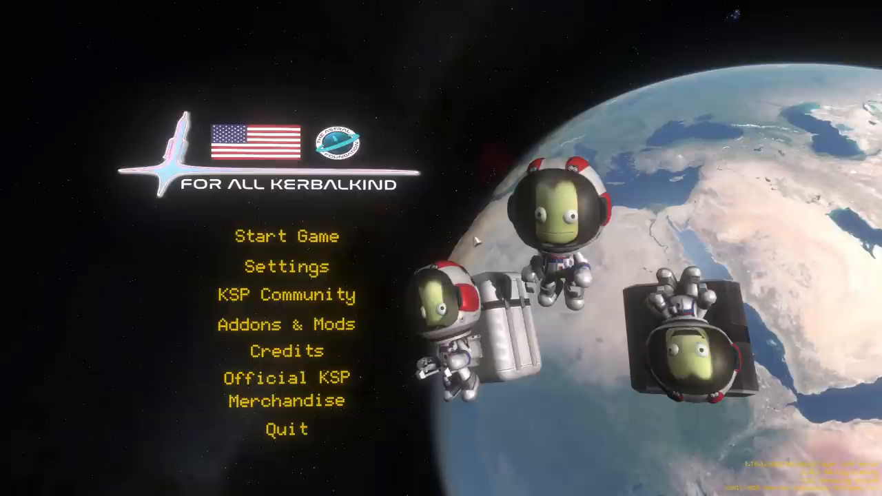
- Review the parts and prerequisites of the Improved Power Generation and Storage node
left_click(284, 235)
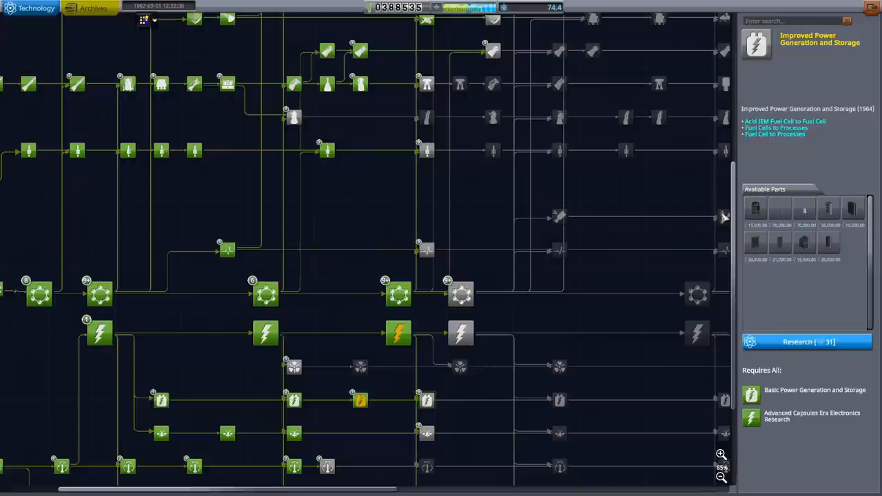
left_click(807, 342)
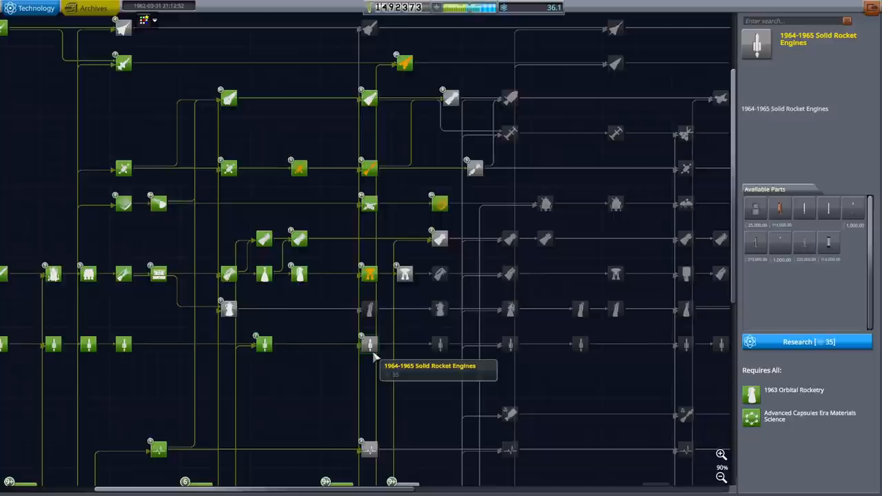
- Inspect the 1964-1965 Solid Rocket Engines node, then the 1965 Orbital Rocketry node's requirements
left_click(402, 275)
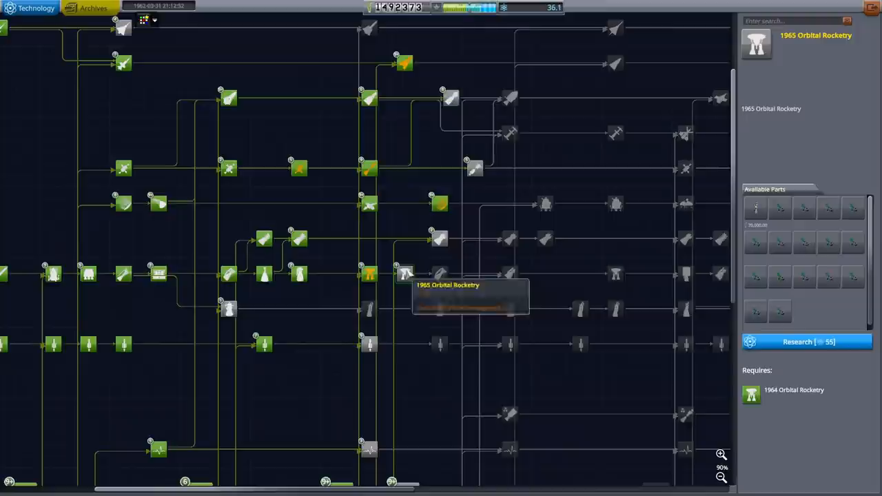
left_click(405, 276)
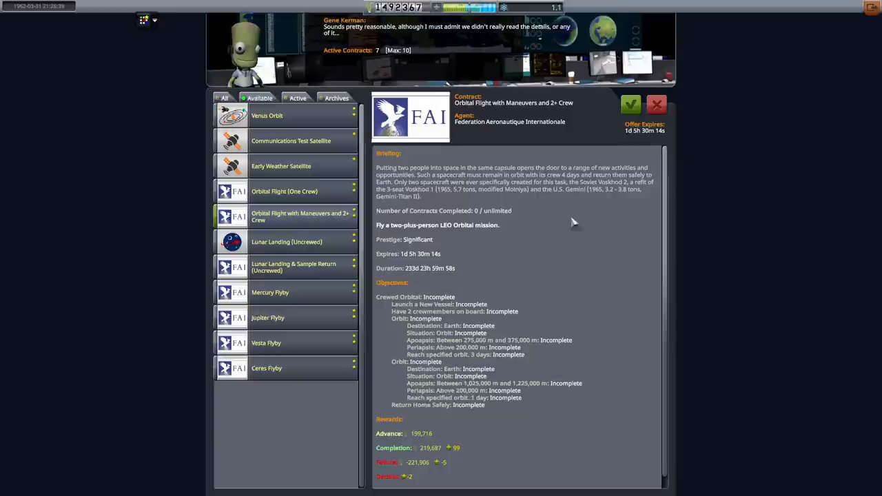
- Read the Lunar Landing & Sample Return (Uncrewed) contract briefing and return to the Space Center
left_click(294, 241)
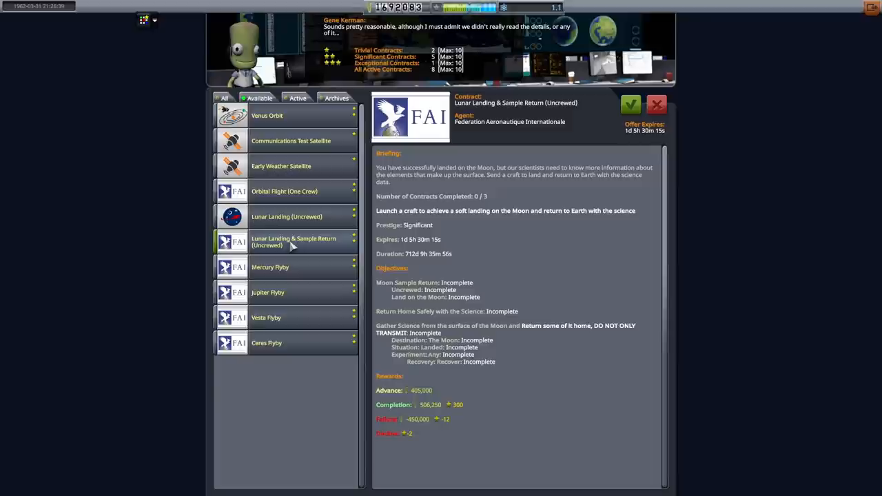
mouse_move(460, 250)
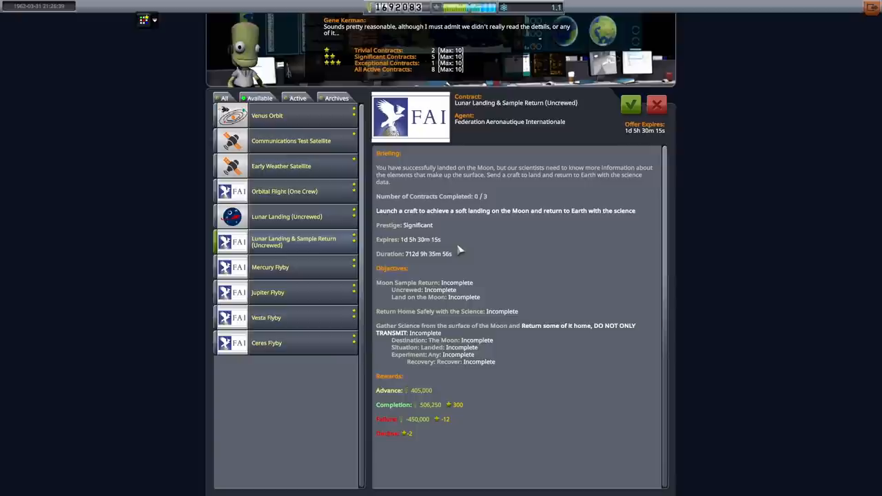
left_click(631, 105)
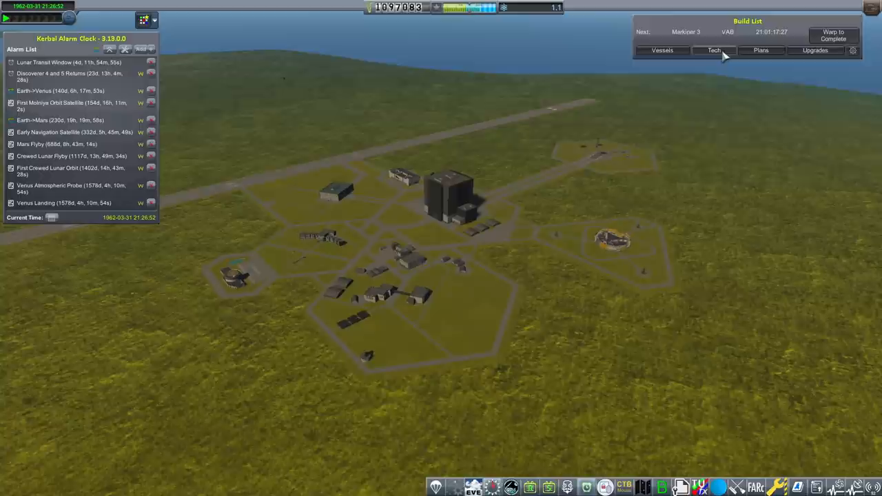
- Show the Build List's Tech queue, led by Lunar Rated Heatshields
left_click(716, 49)
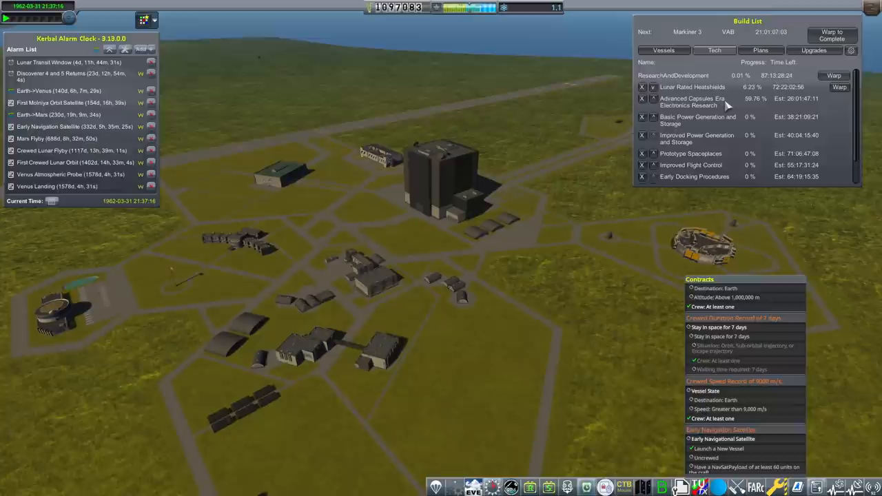
mouse_move(796, 163)
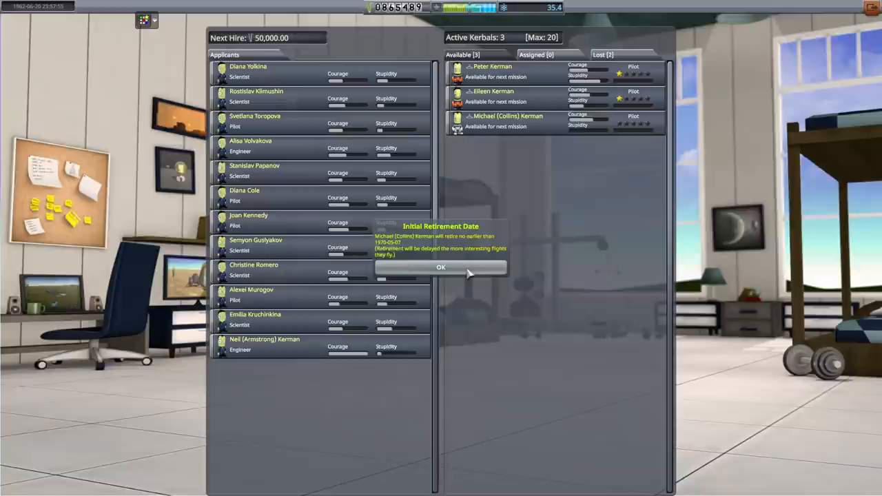
- Acknowledge the retirement date notices for the newly hired pilot and engineer
left_click(441, 268)
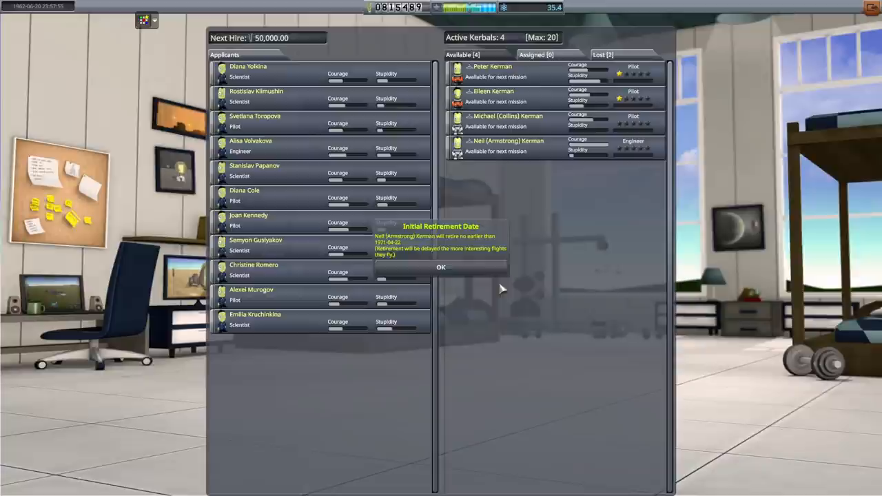
left_click(441, 268)
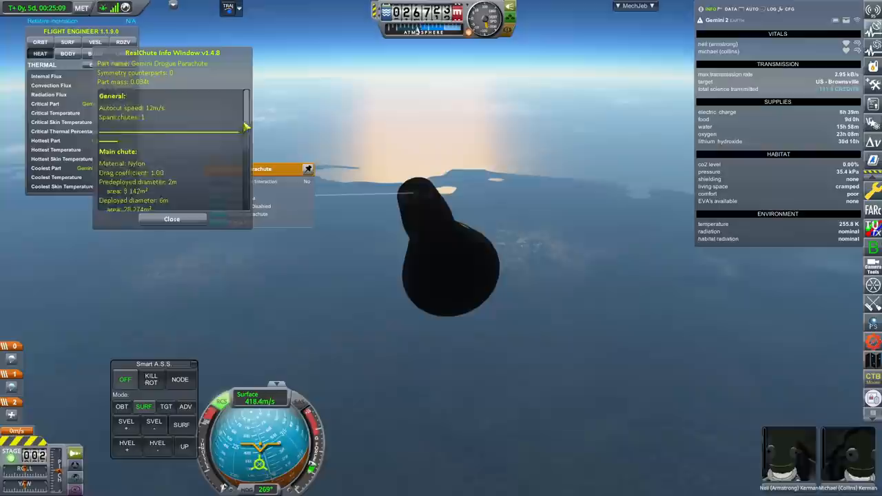
- View the RealChute info window for the capsule's main parachute during descent
left_click(173, 219)
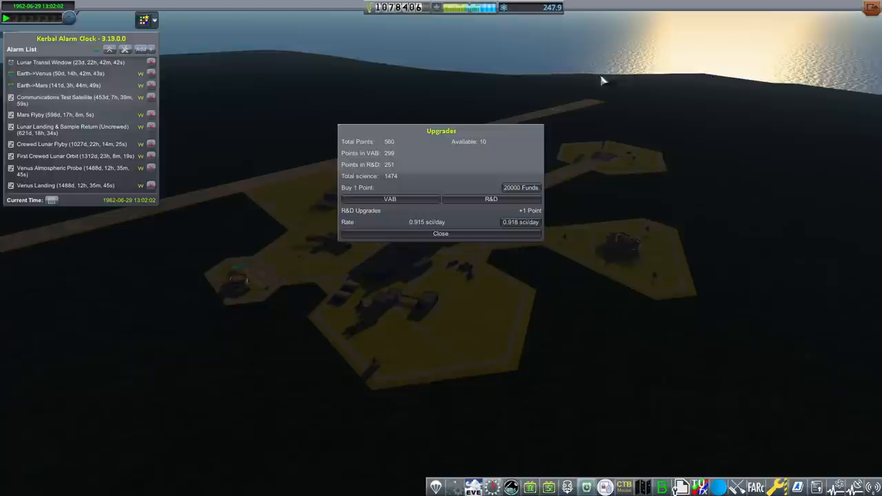
mouse_move(470, 129)
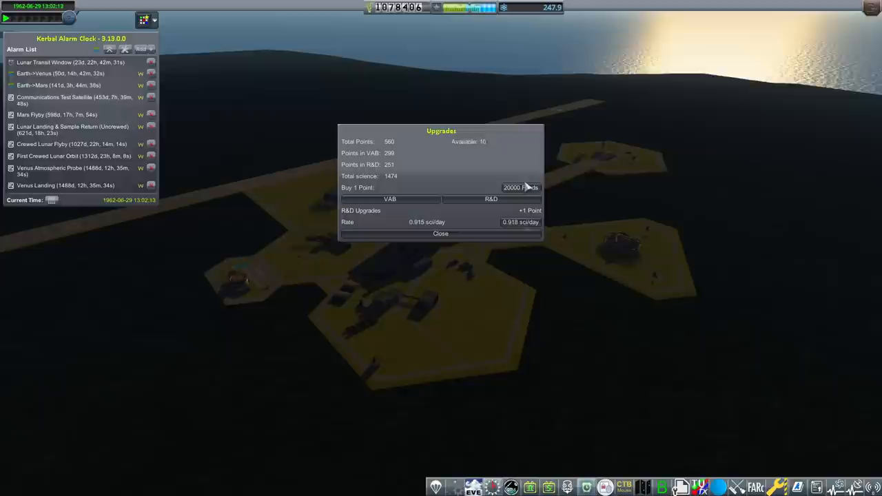
- Check the Upgrades summary's VAB and R&D points and the Buy 1 Point cost
left_click(390, 198)
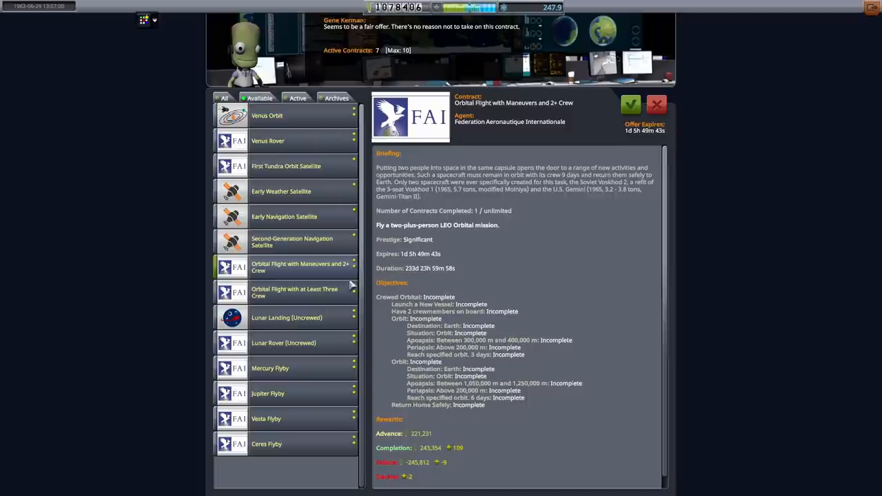
- Browse the Early Navigation Satellite, Venus Rover and Venus Orbit contract offers
left_click(284, 317)
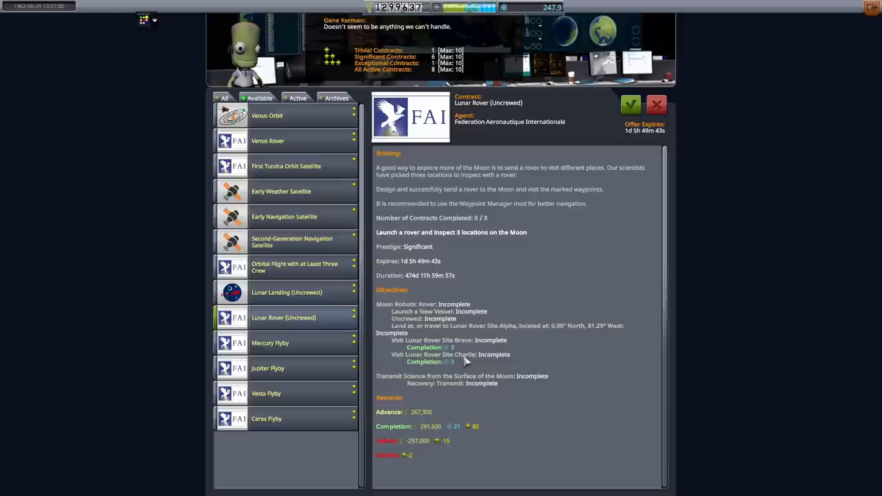
mouse_move(543, 226)
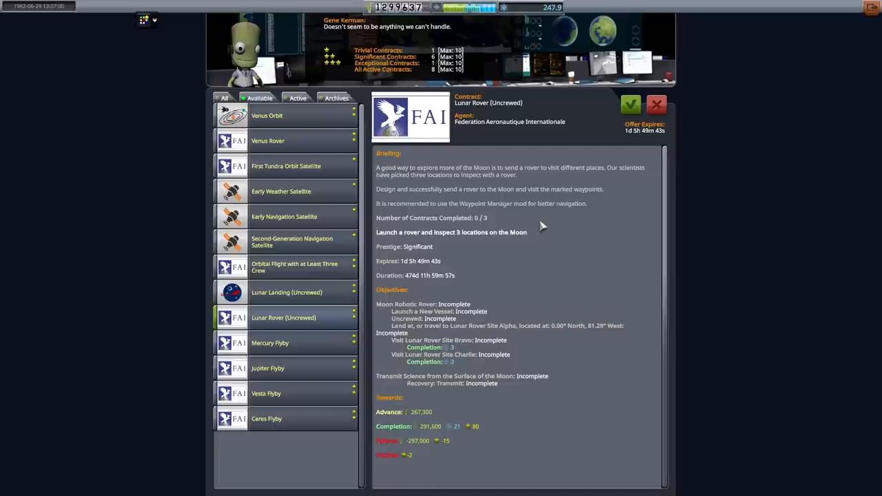
mouse_move(629, 129)
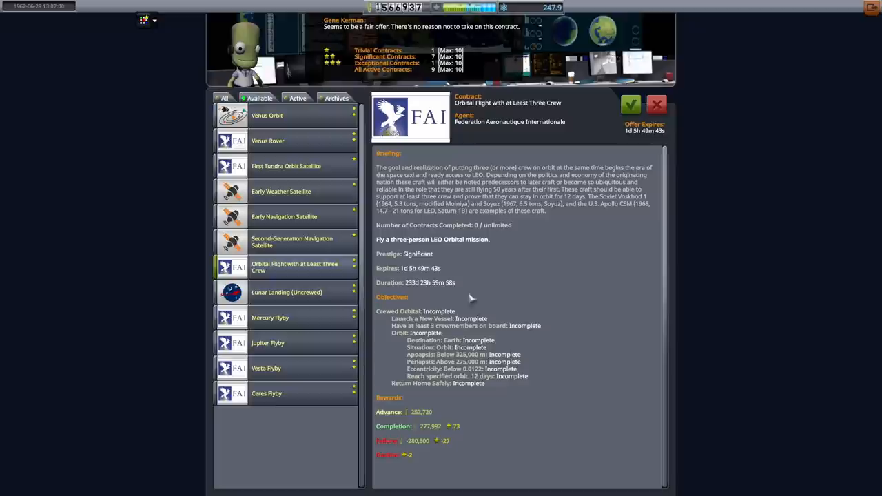
mouse_move(430, 296)
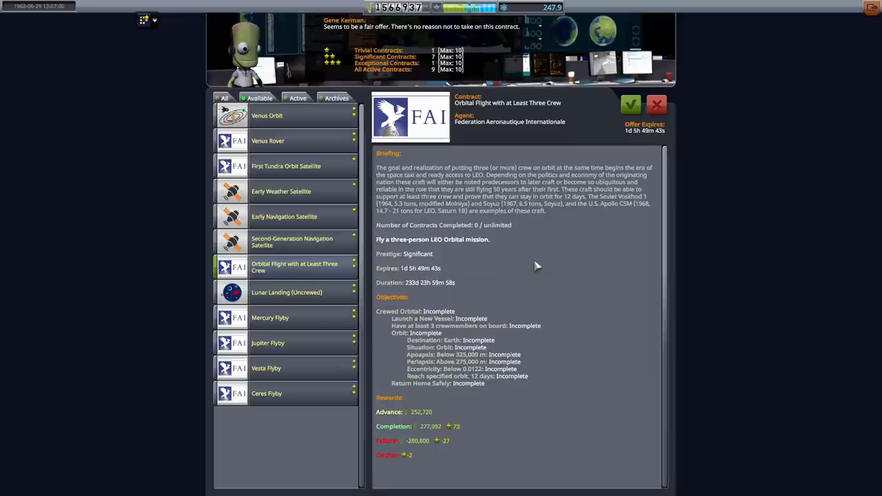
left_click(284, 217)
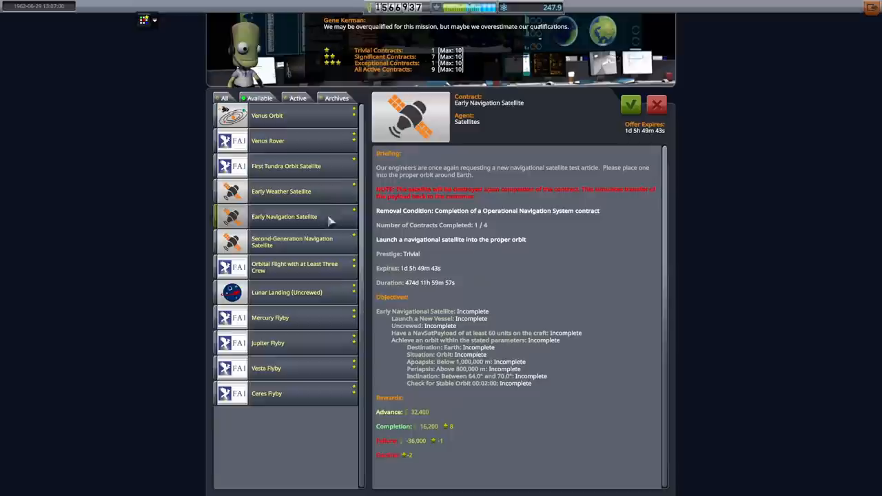
left_click(267, 140)
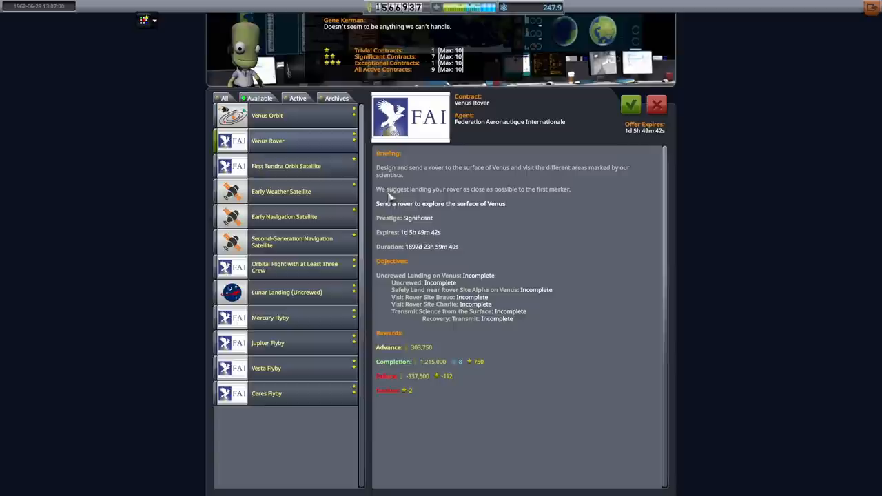
mouse_move(380, 430)
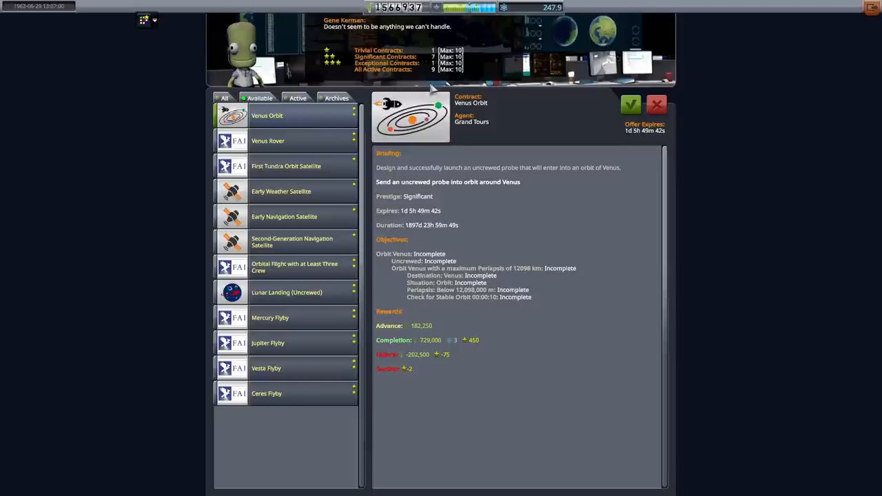
left_click(267, 141)
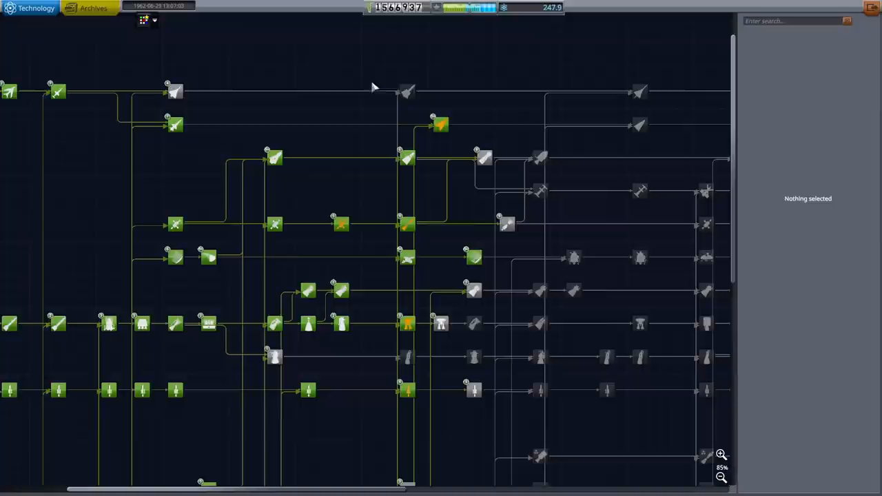
- Inspect Orbital Rocketry, Mature Avionics and Probes and another lunar-era node for research
left_click(408, 90)
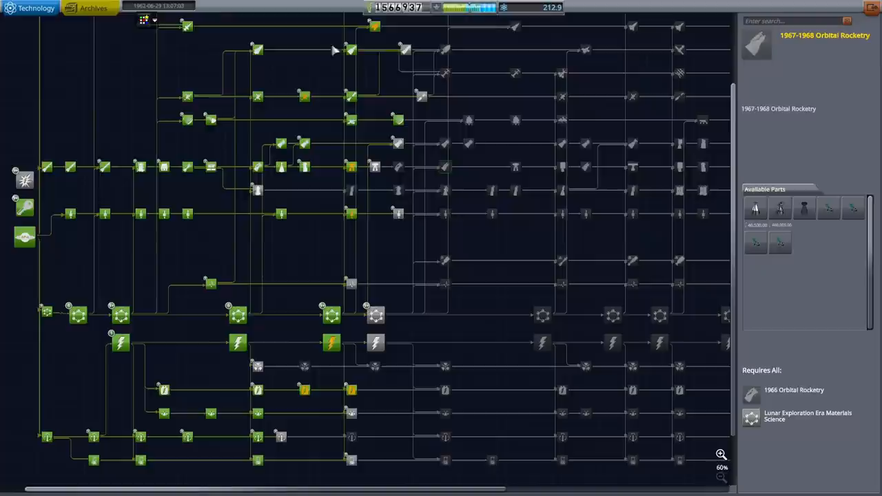
left_click(375, 313)
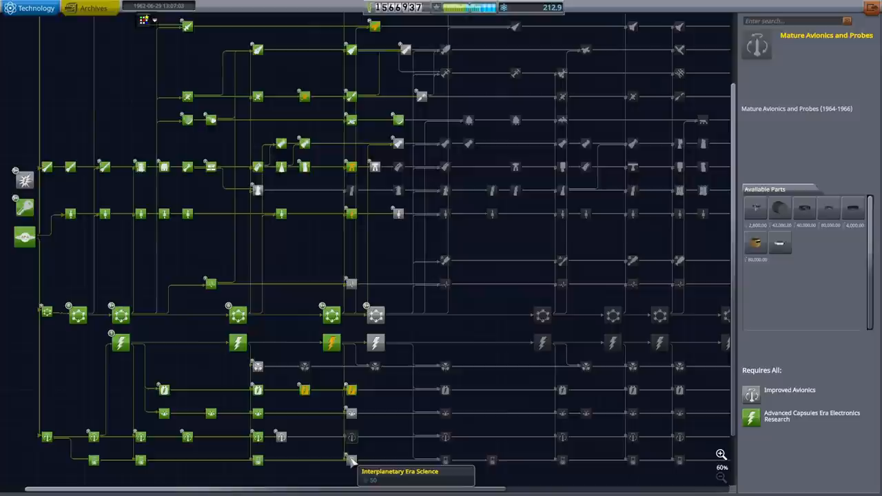
left_click(348, 463)
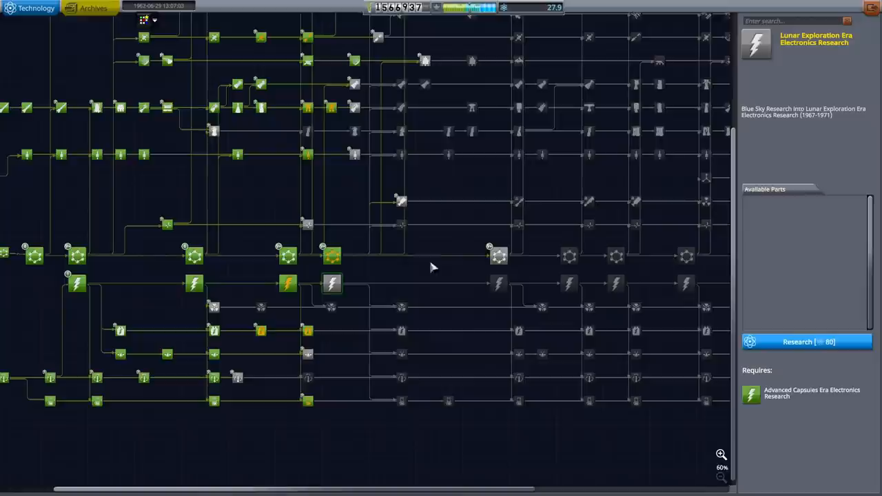
mouse_move(149, 345)
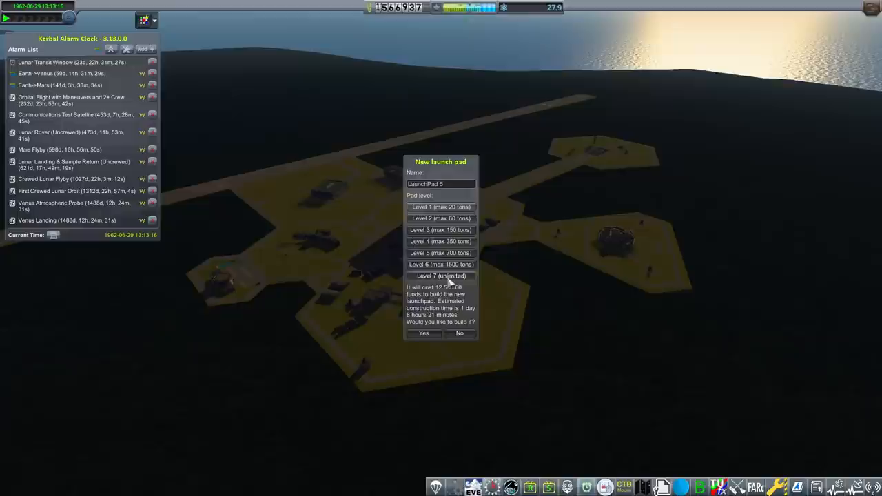
- Select another launch pad level to compare its build cost and construction time
left_click(441, 276)
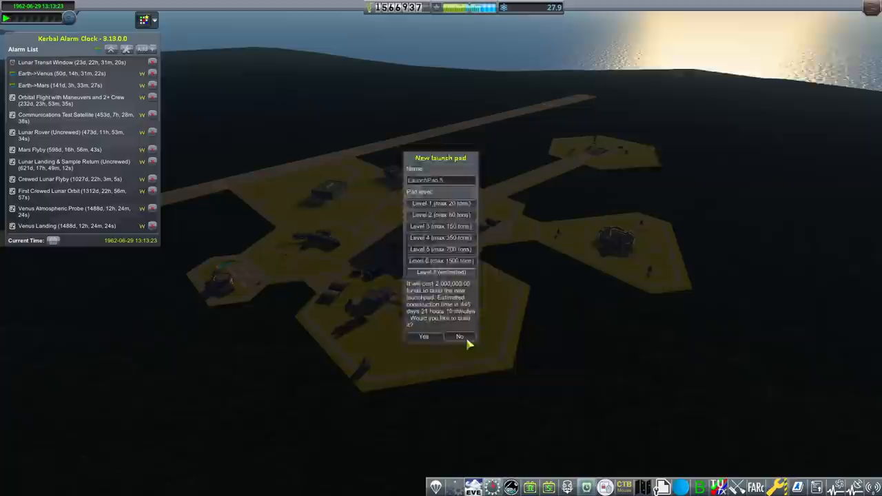